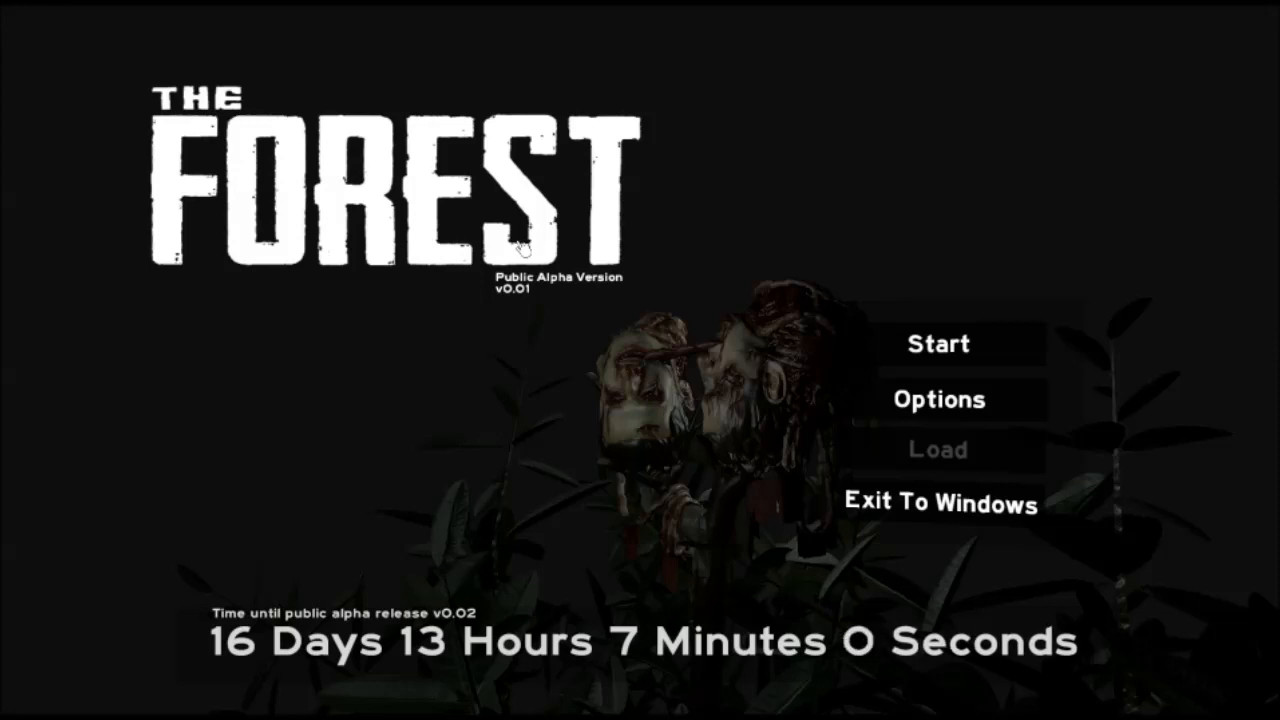
mouse_move(818, 292)
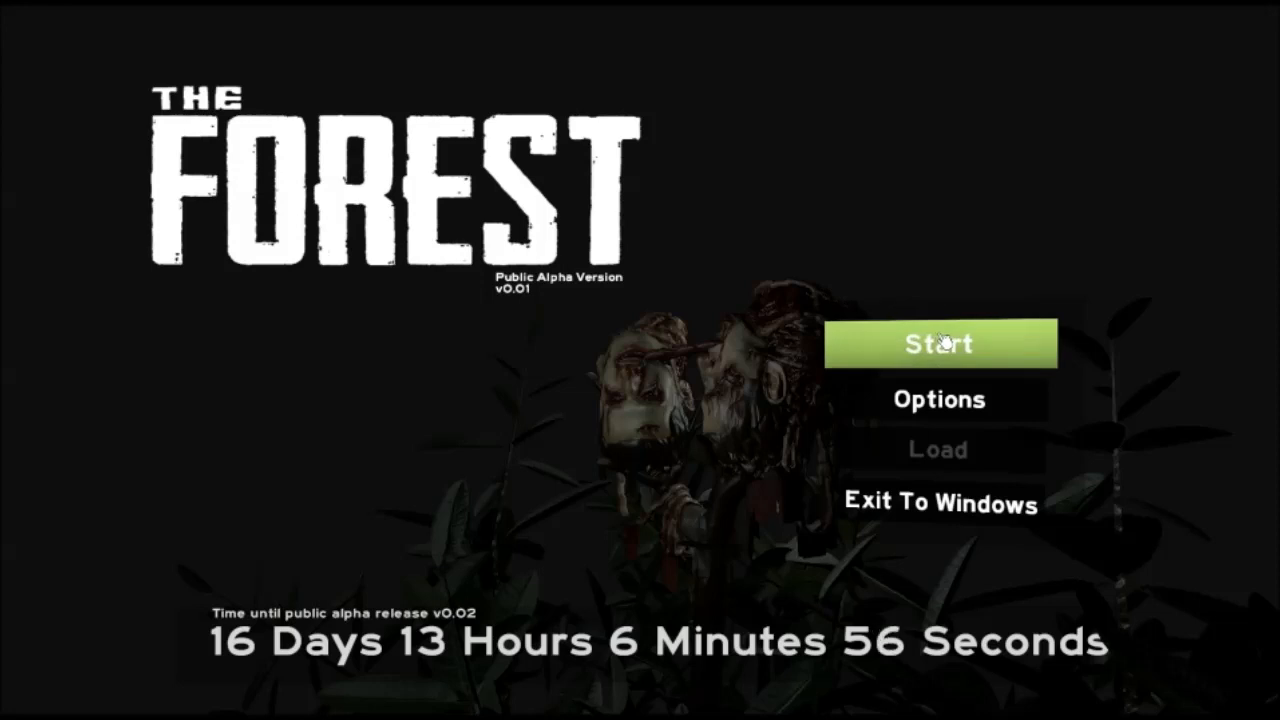
Start a new game, then lower the Mouse Sensitivity slider in Options and confirm with Done.
left_click(938, 344)
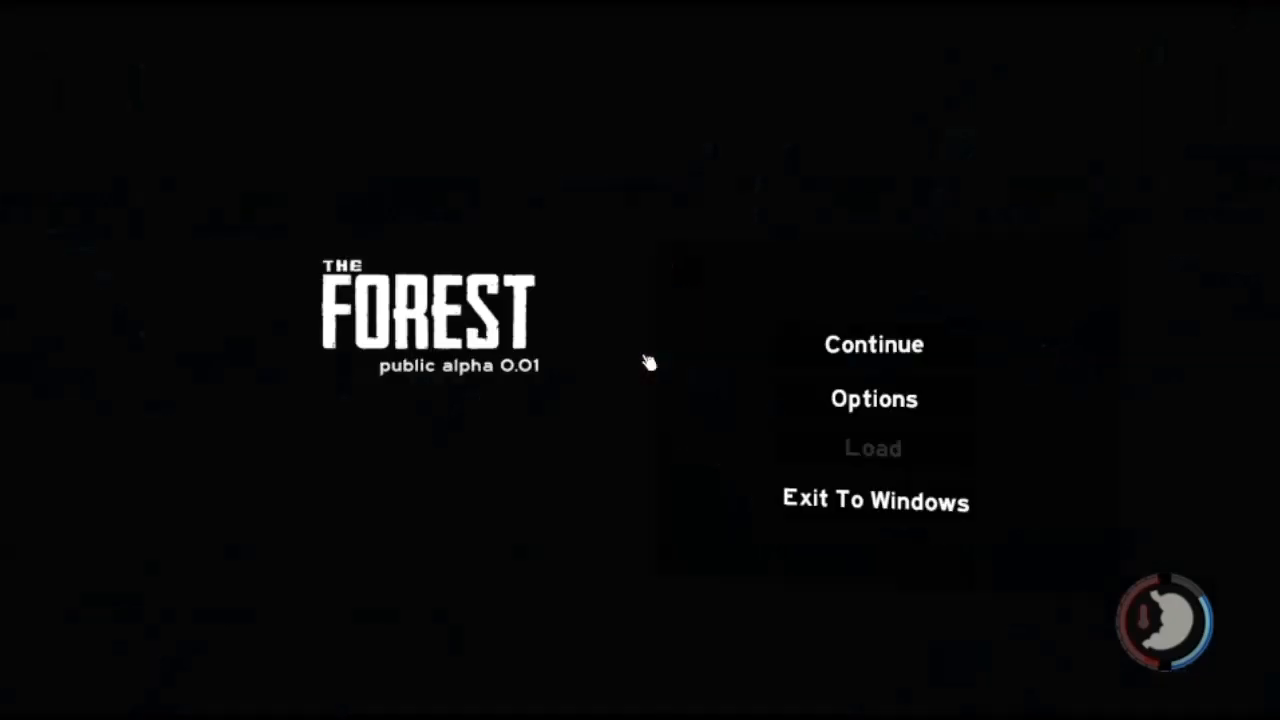
left_click(872, 398)
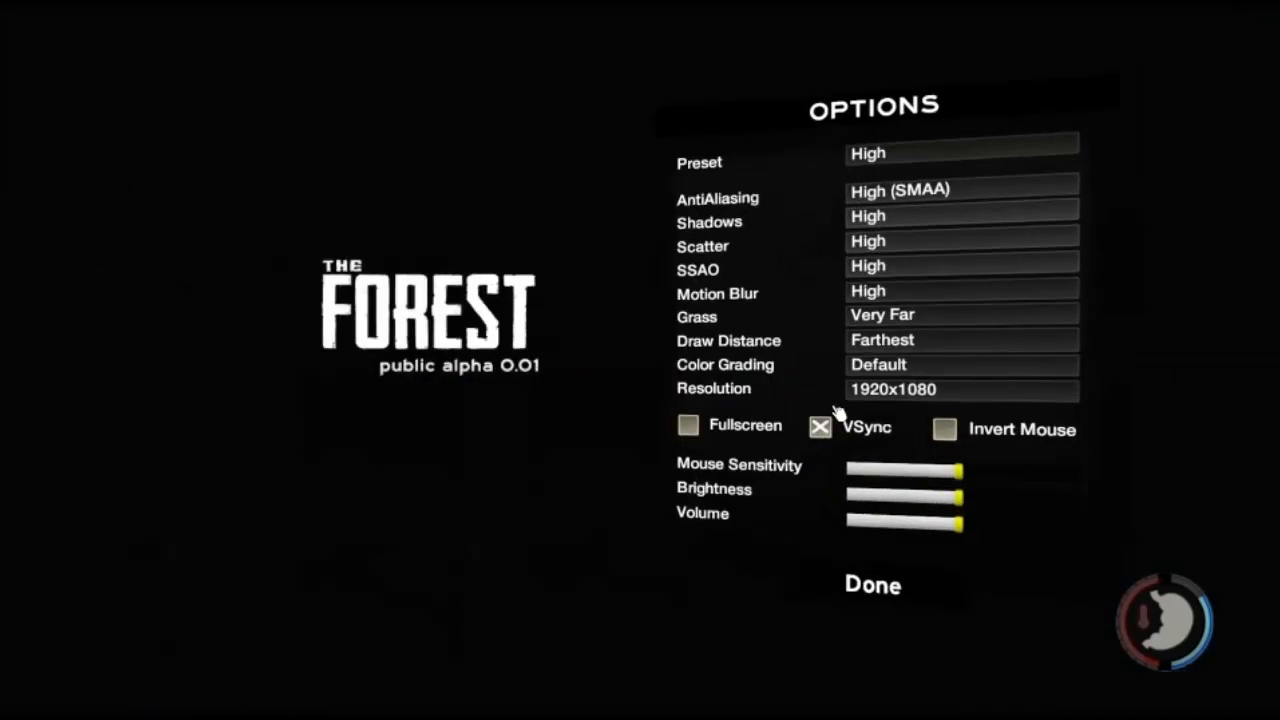
left_click_drag(960, 470, 904, 470)
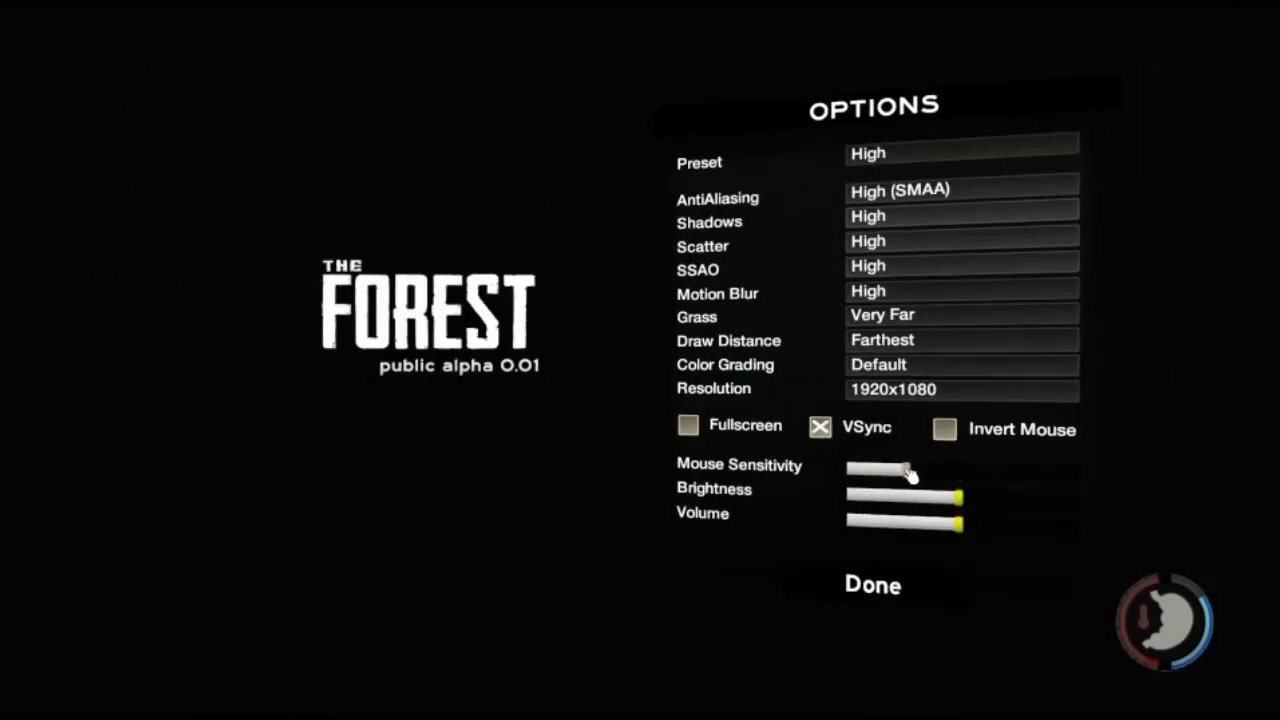
left_click(872, 584)
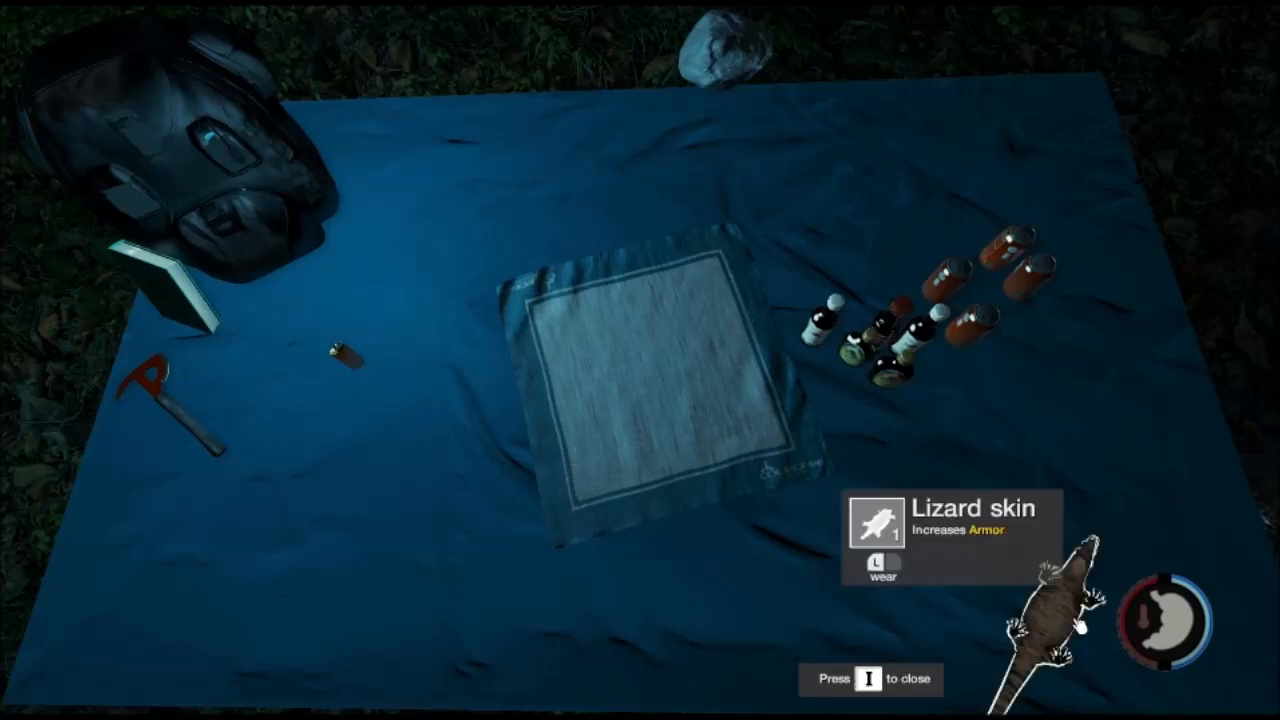
Close the inventory after inspecting the armor-increasing Lizard skin and return to play.
key("i")
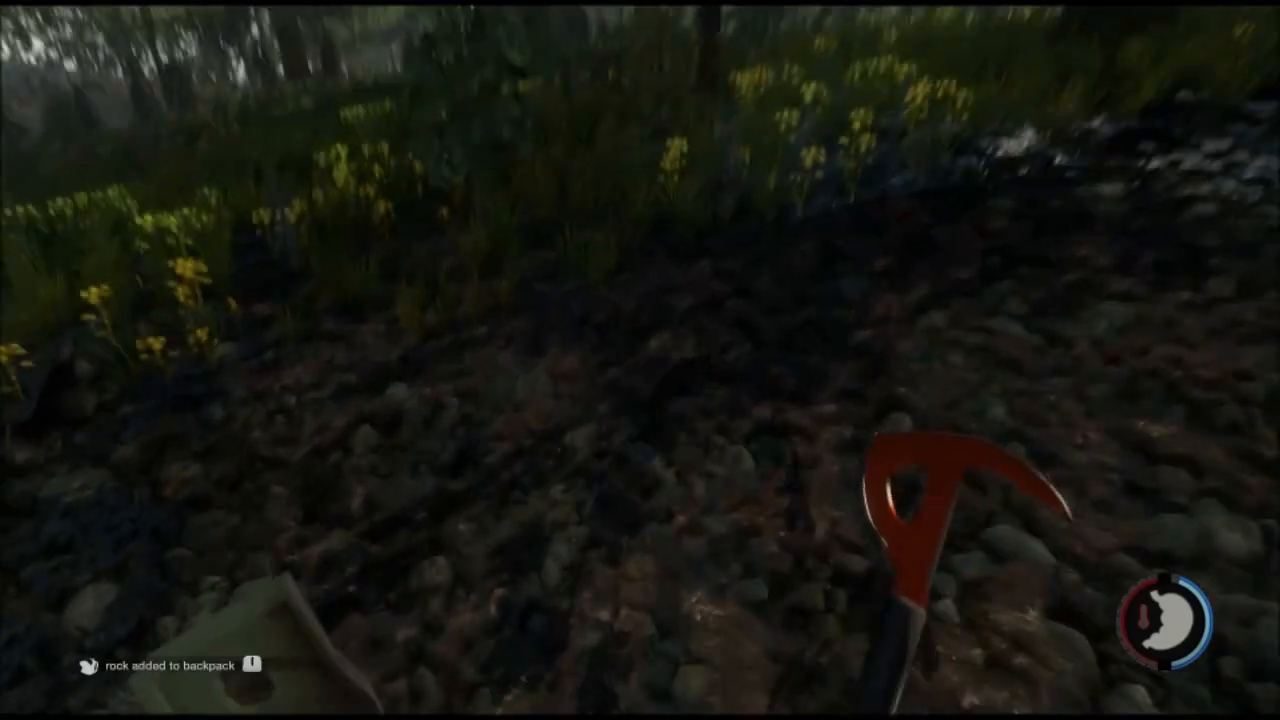
mouse_move(640, 360)
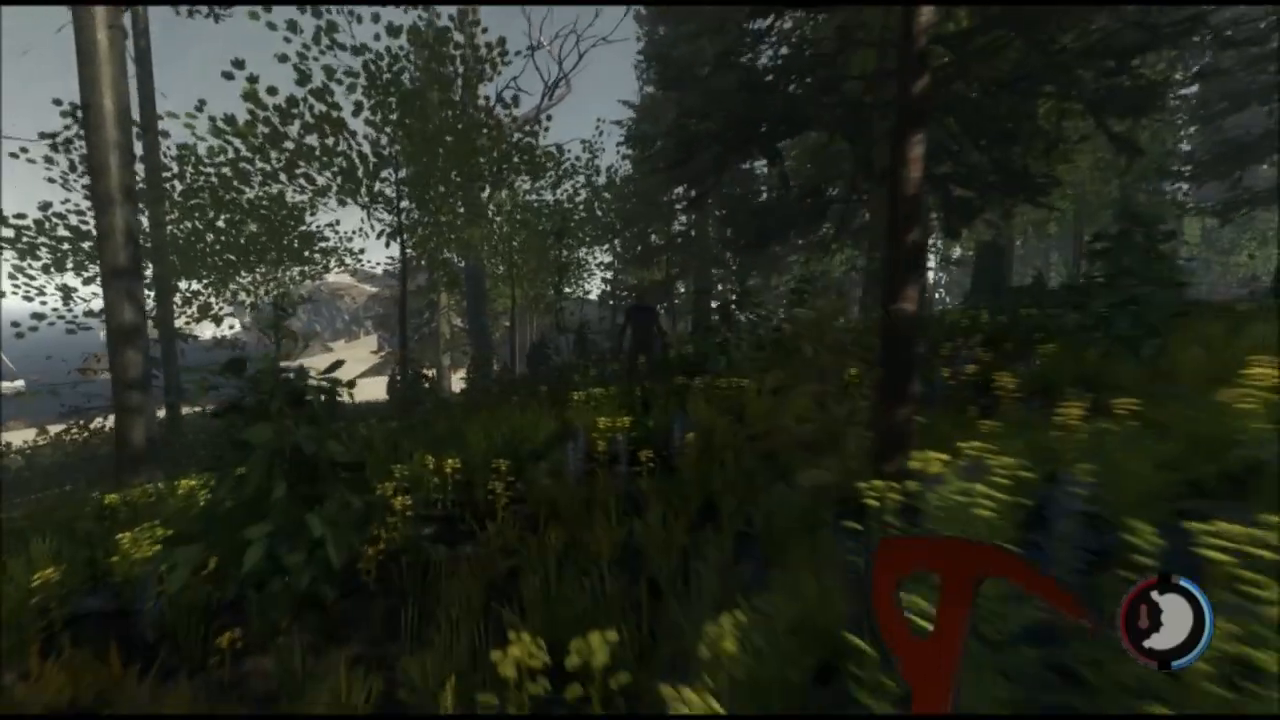
mouse_move(640, 360)
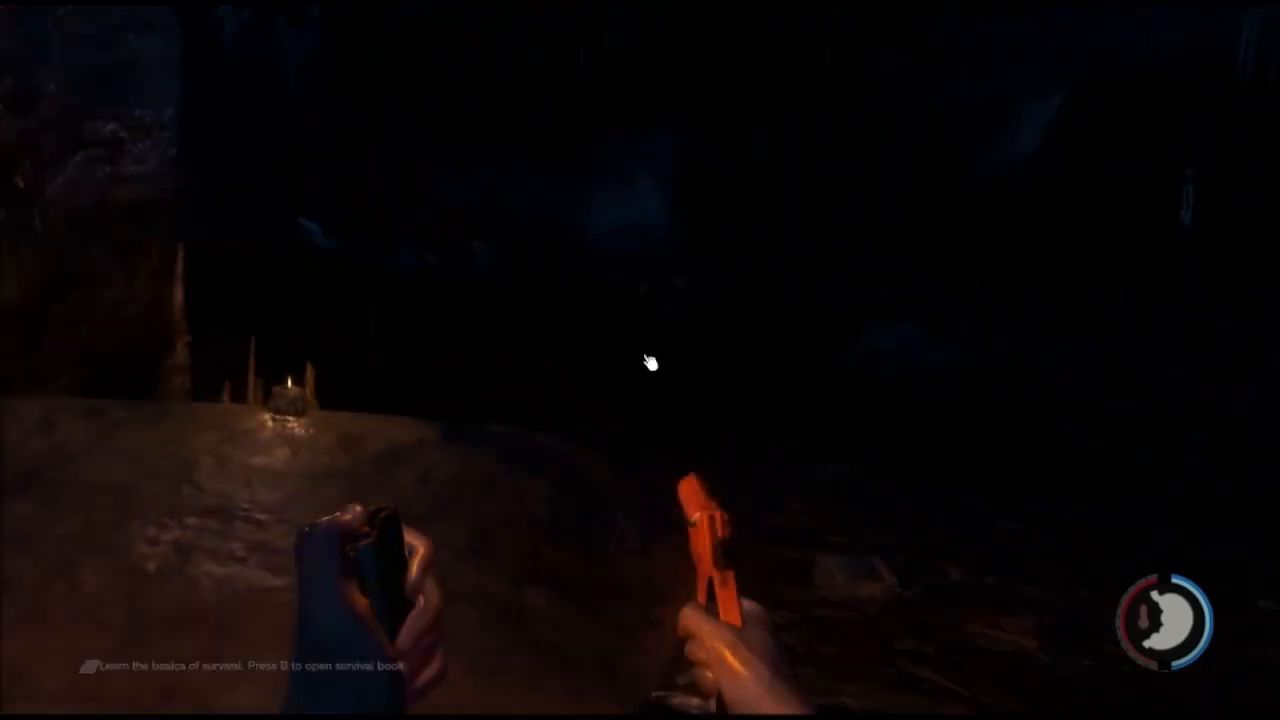
Close the inventory after gathering cave leaves and bring up the survival book's contents page with B.
key("i")
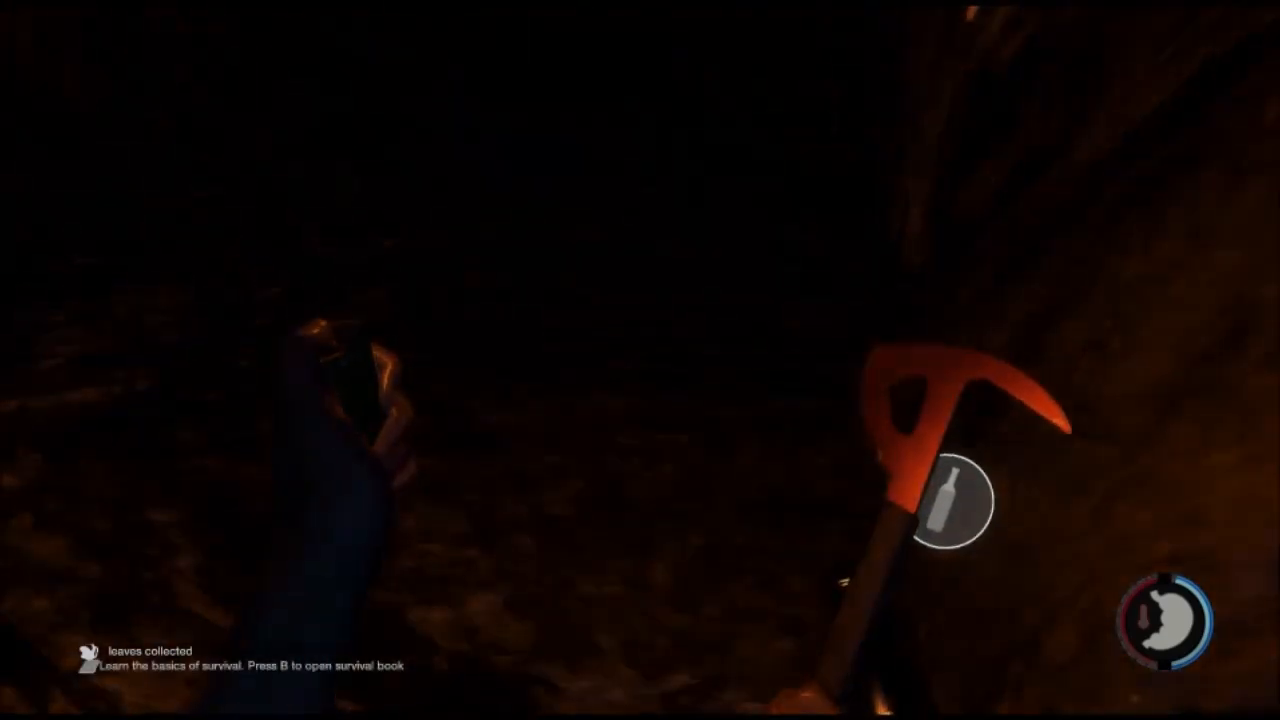
key("b")
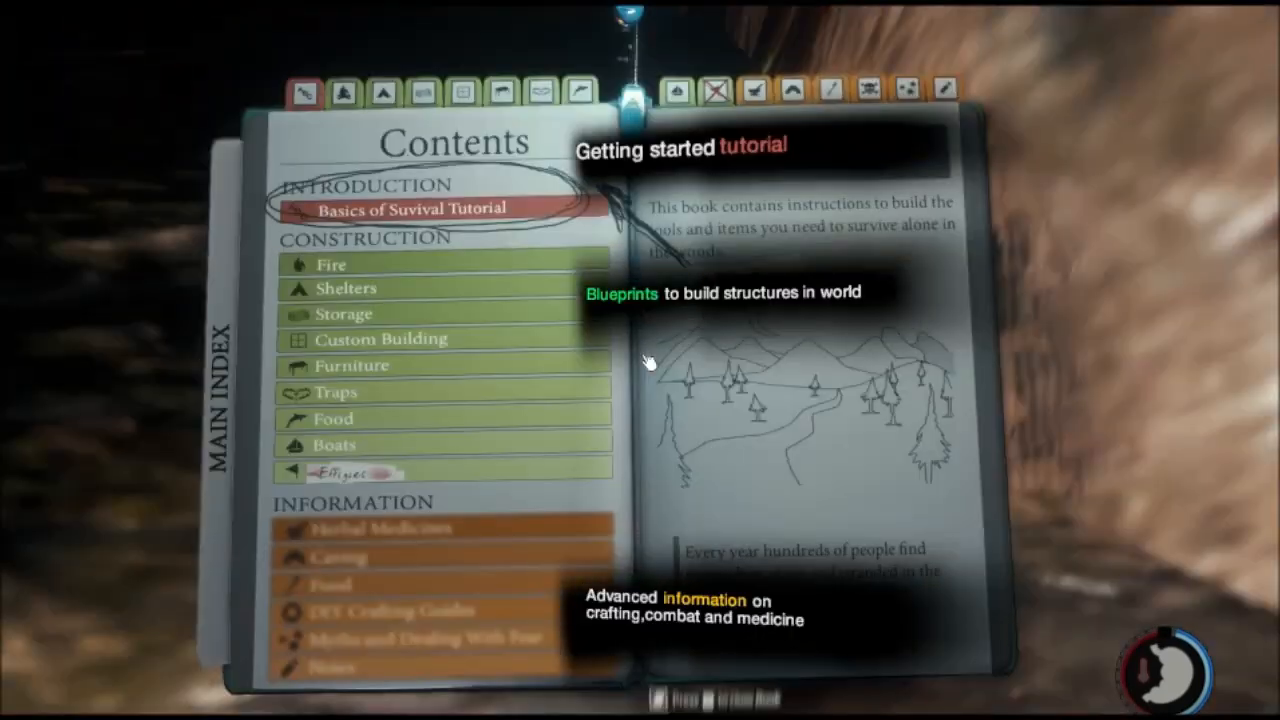